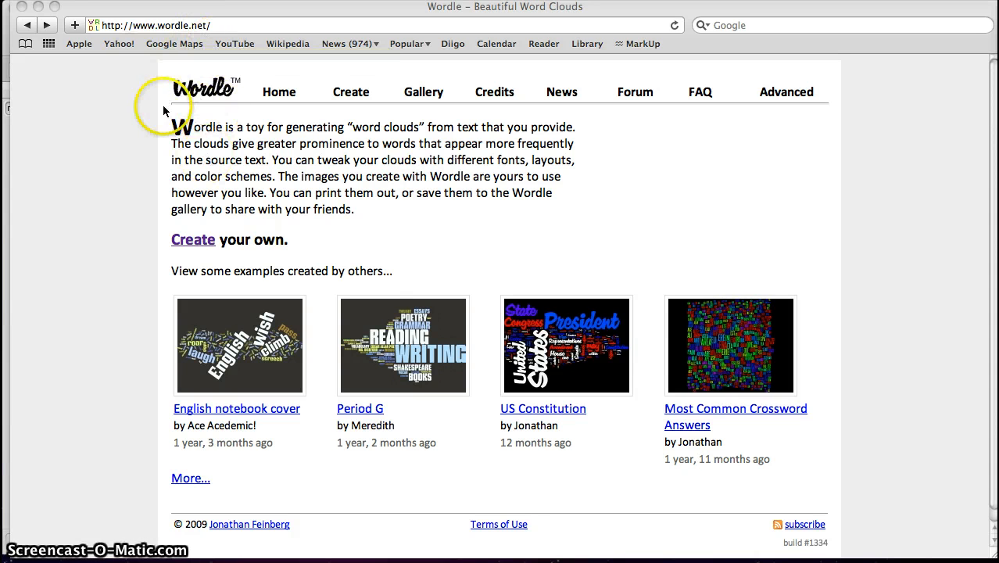
mouse_move(150, 178)
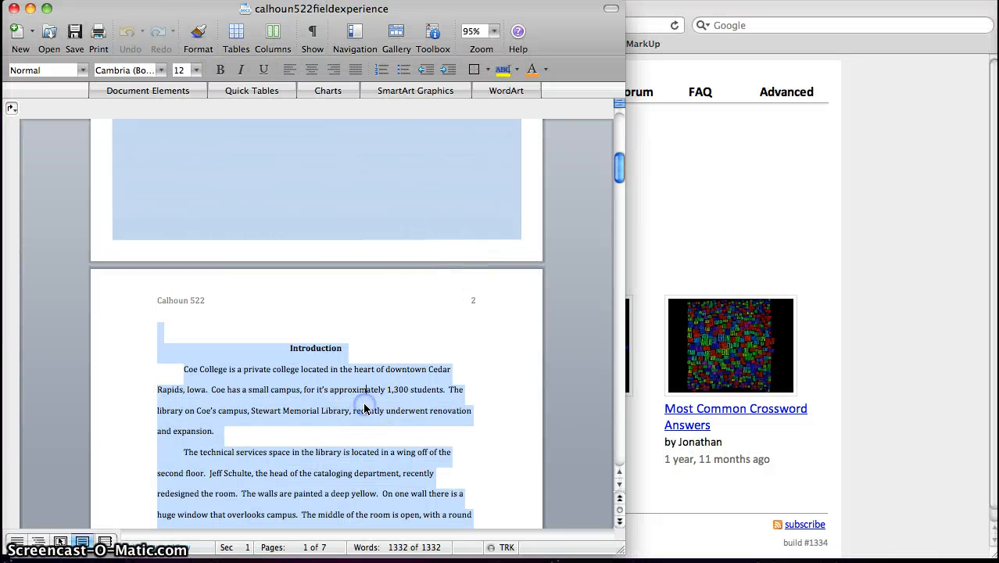
mouse_move(366, 408)
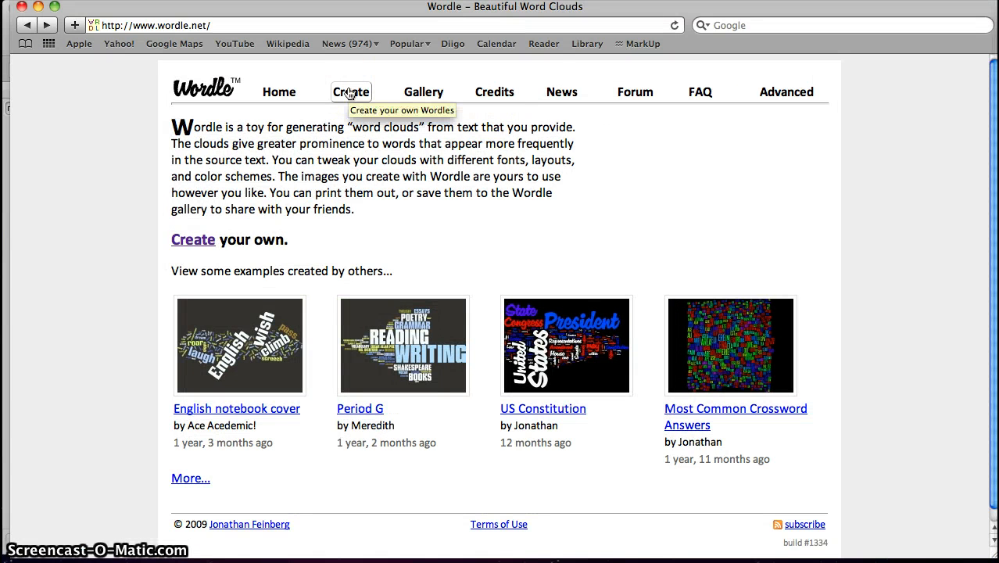
Step: Go to Wordle's Create page and paste the paper's full text into the source box
click(350, 91)
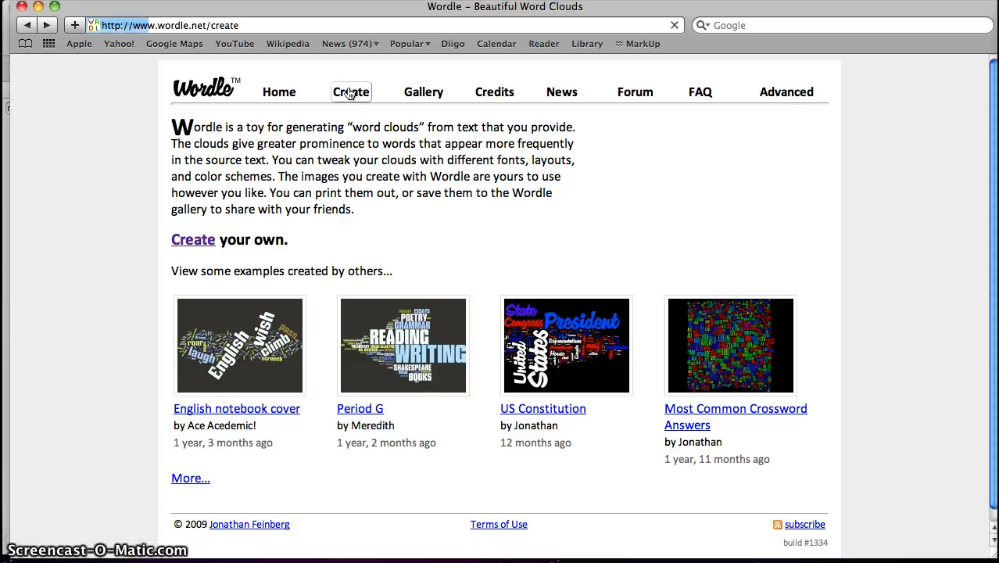
click(350, 91)
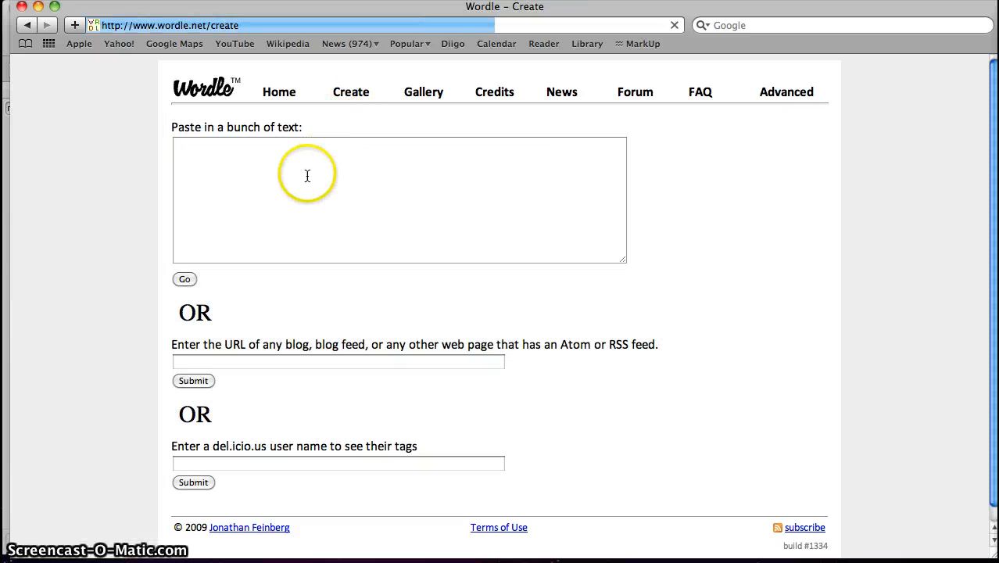
click(310, 172)
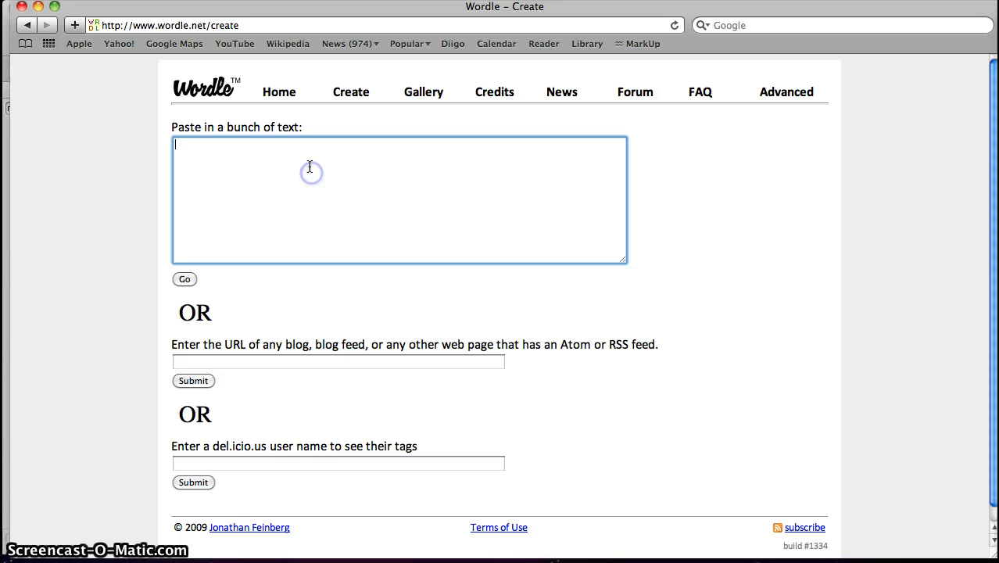
mouse_move(216, 191)
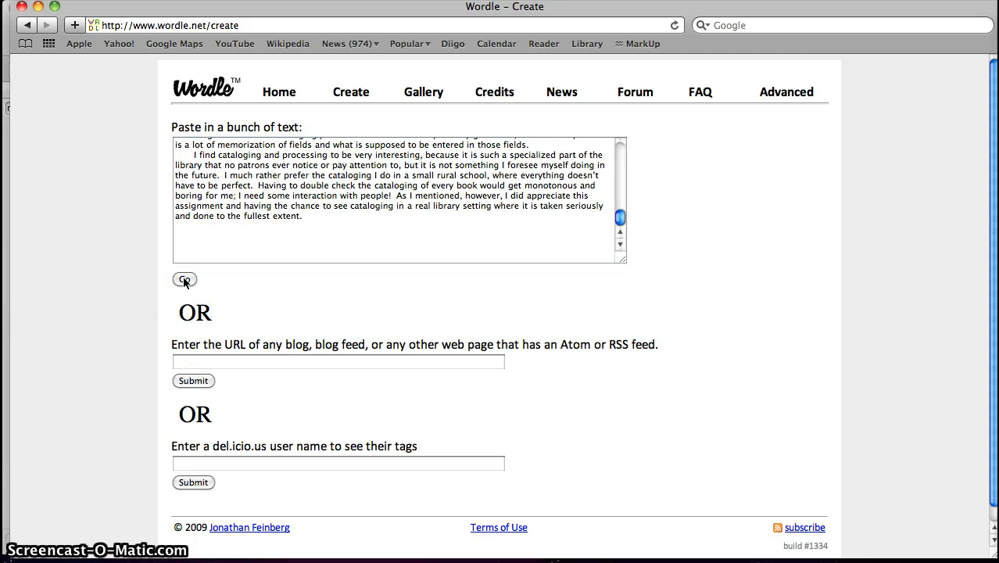
Step: Build the cloud with Go, then Randomize repeatedly to try several random designs
click(186, 280)
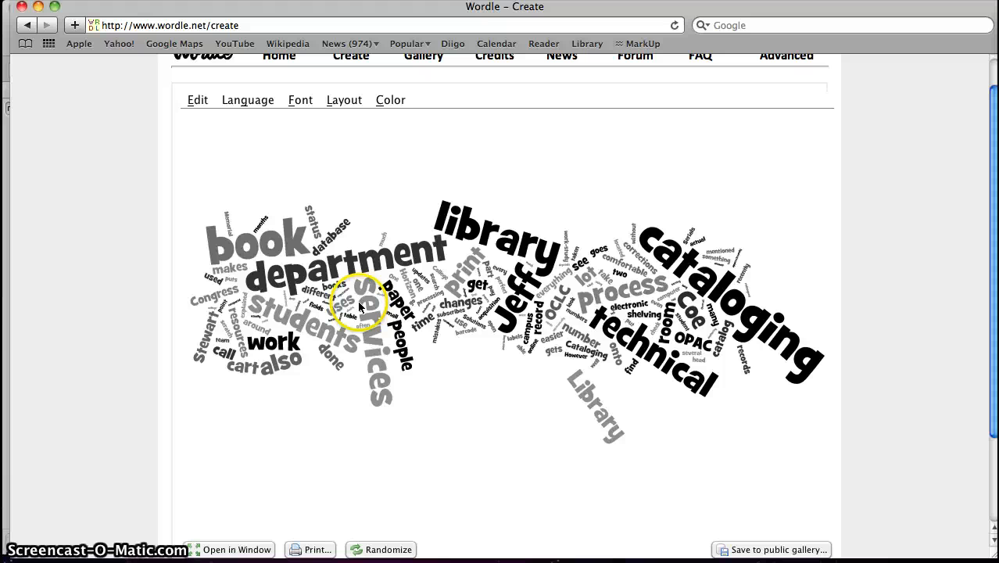
click(388, 551)
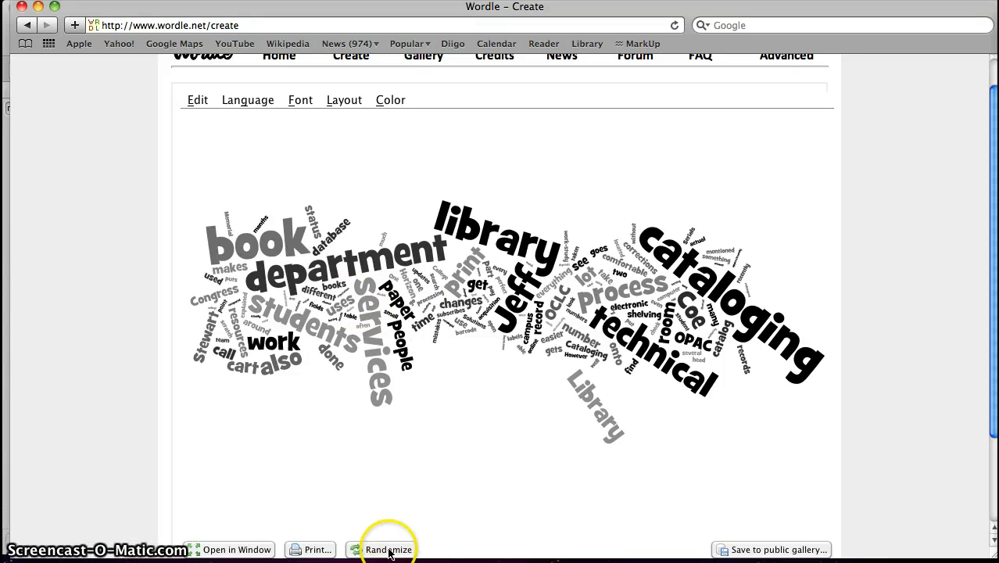
click(387, 551)
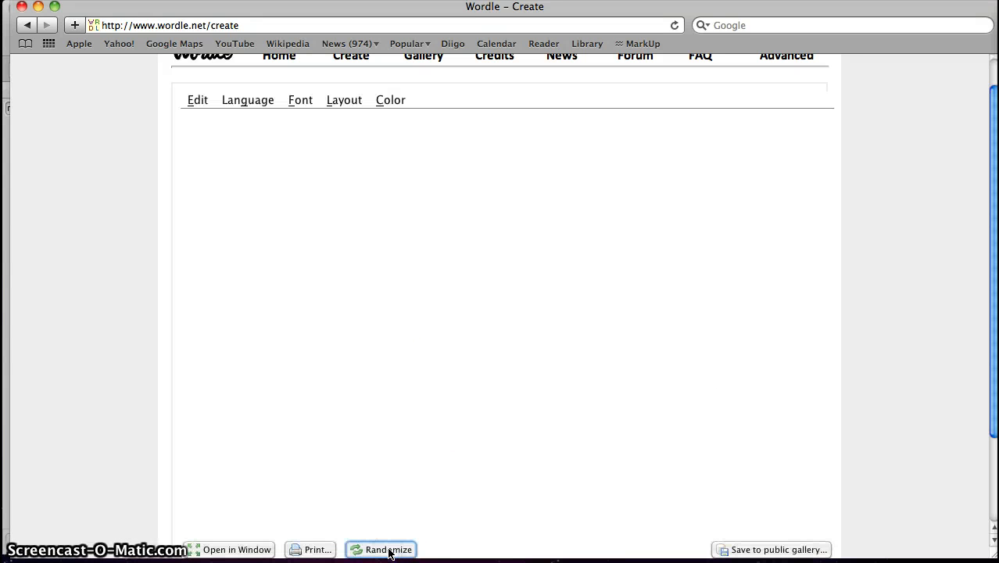
click(387, 550)
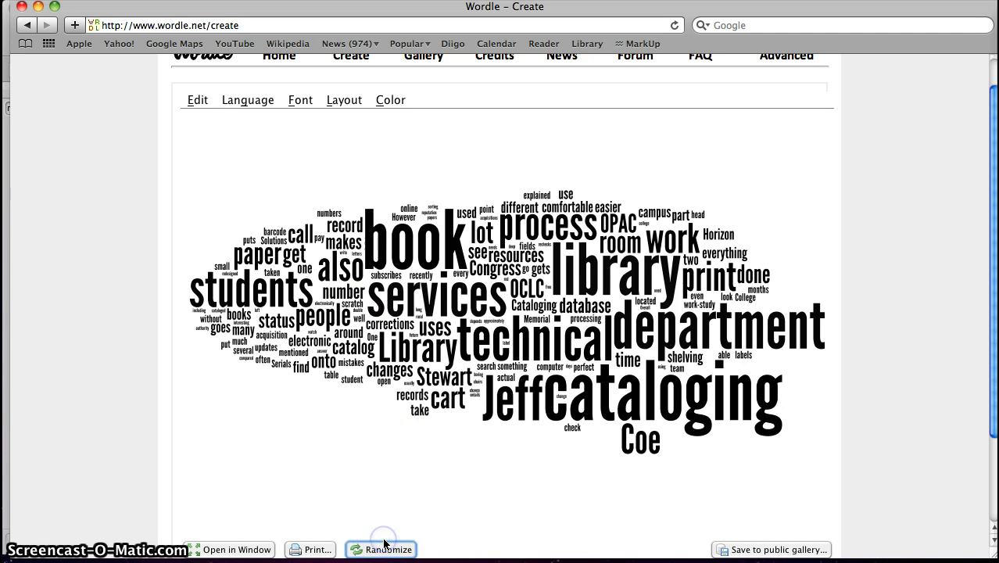
click(386, 549)
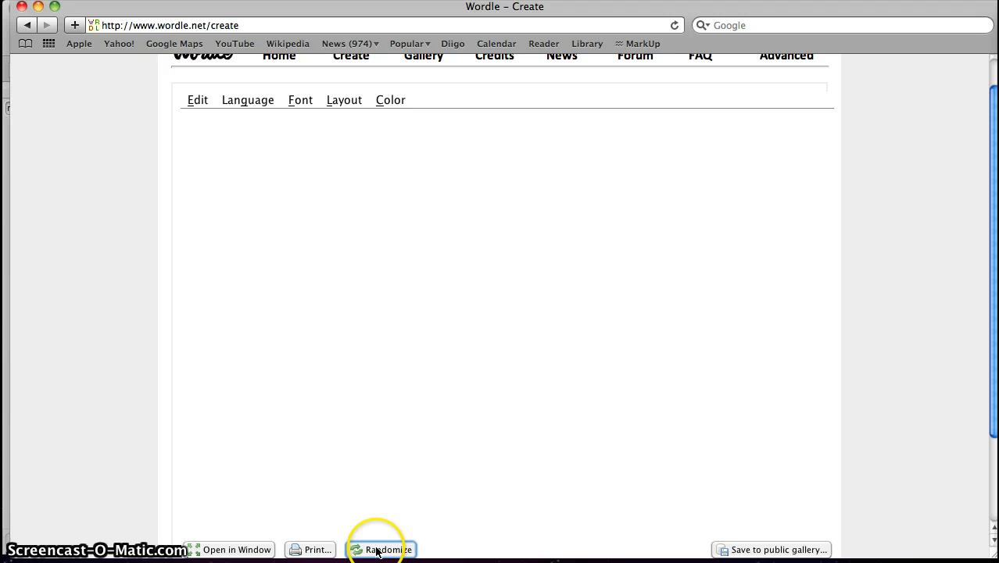
click(386, 551)
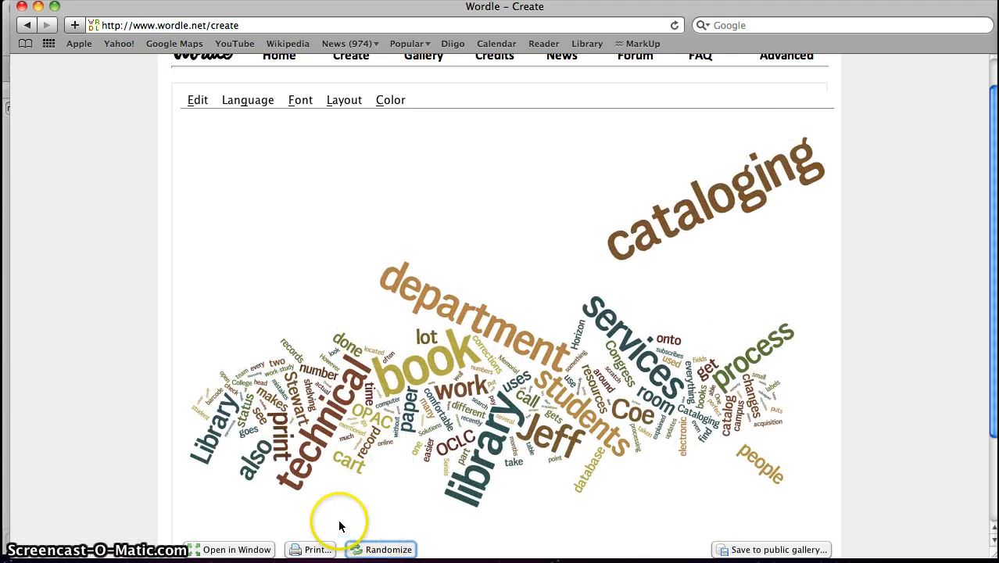
click(385, 551)
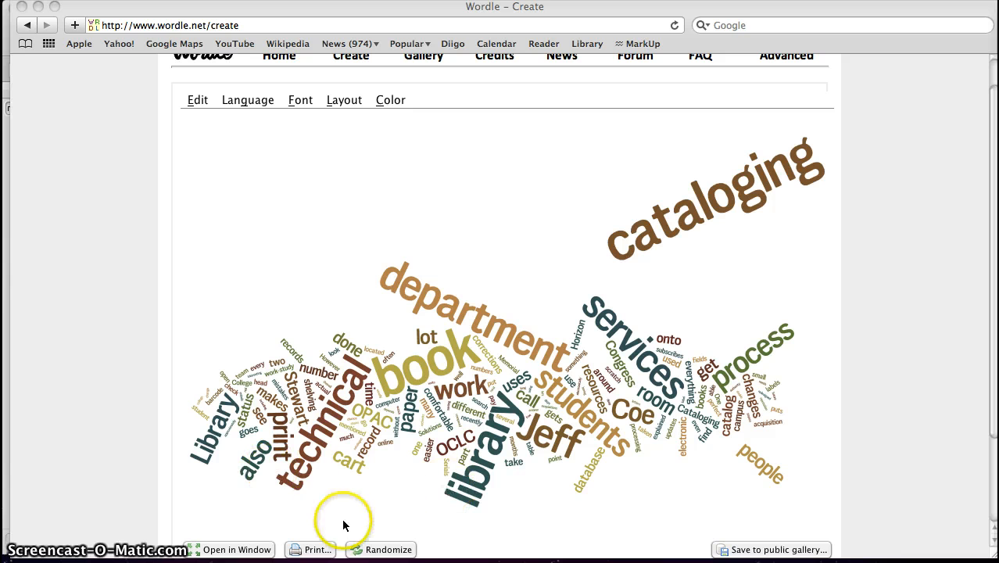
click(380, 549)
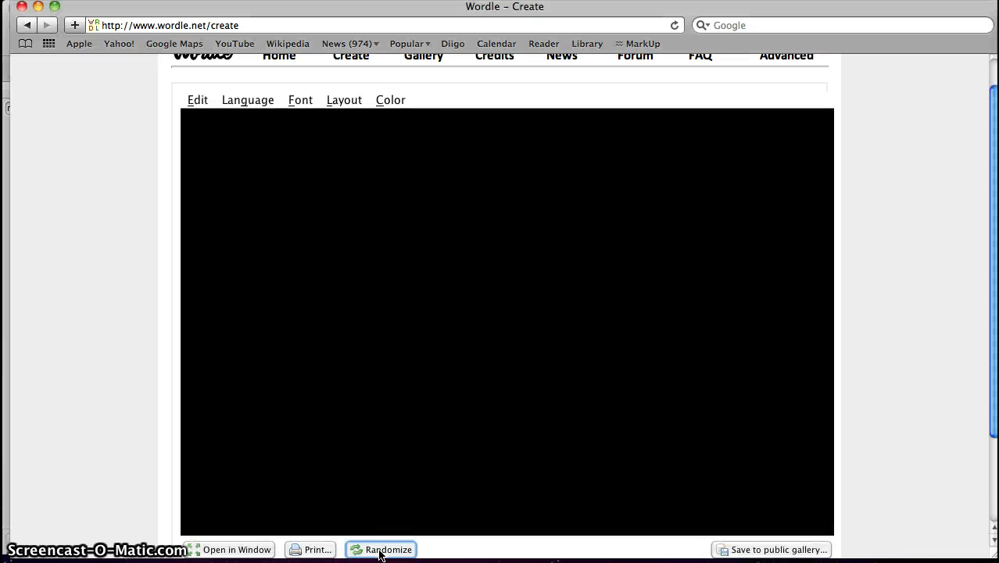
Step: Randomize once more to land on bold capitals in warm and teal on black
click(382, 551)
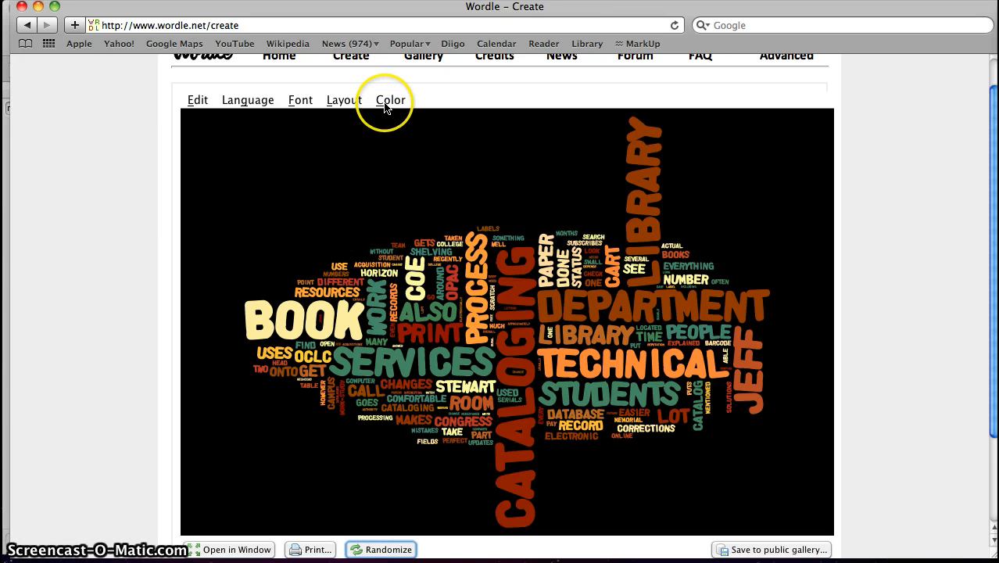
mouse_move(326, 94)
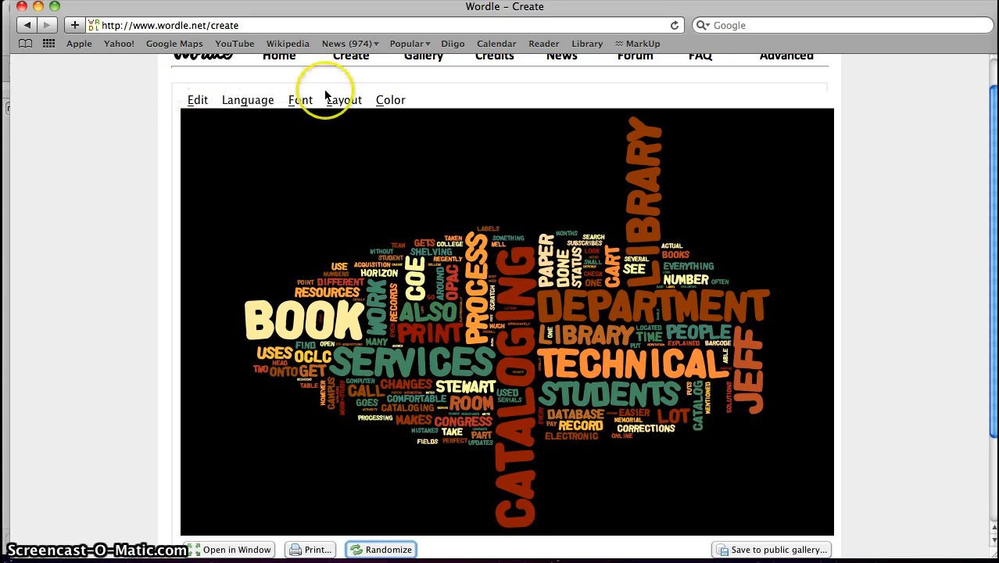
mouse_move(391, 119)
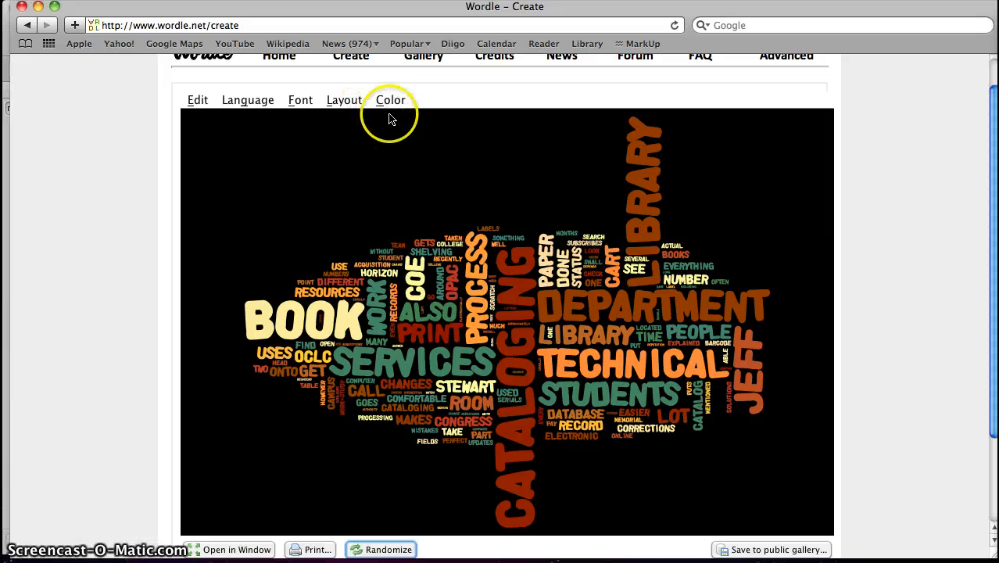
mouse_move(319, 317)
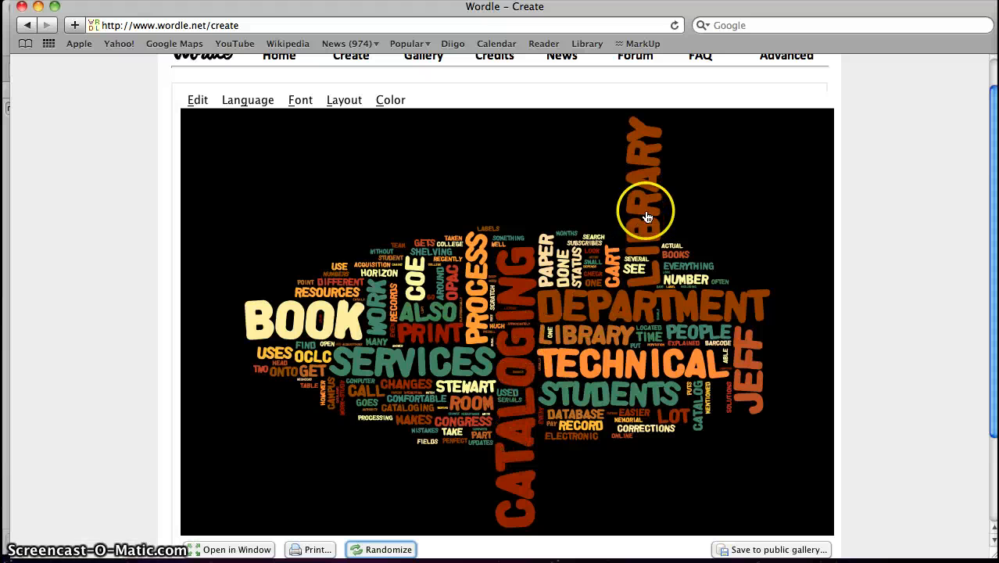
mouse_move(305, 302)
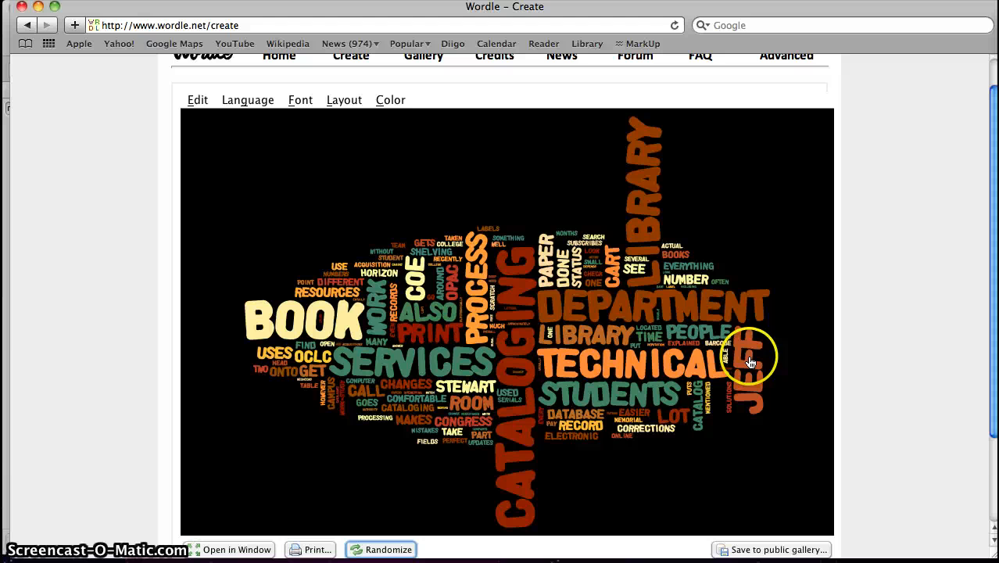
mouse_move(303, 338)
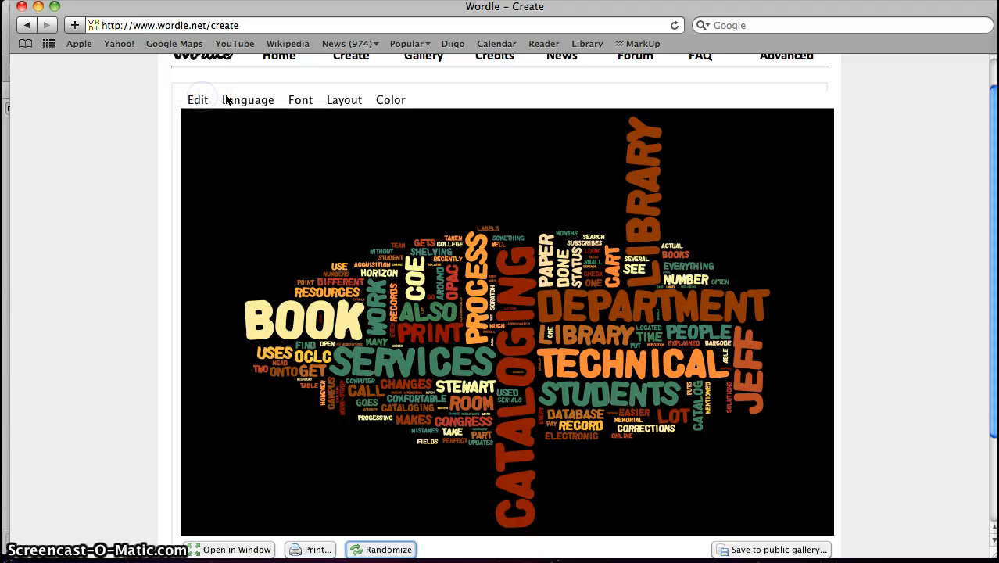
Step: Re-layout with current settings so LIBRARY, CATALOGING and TECHNICAL become prominent
click(247, 100)
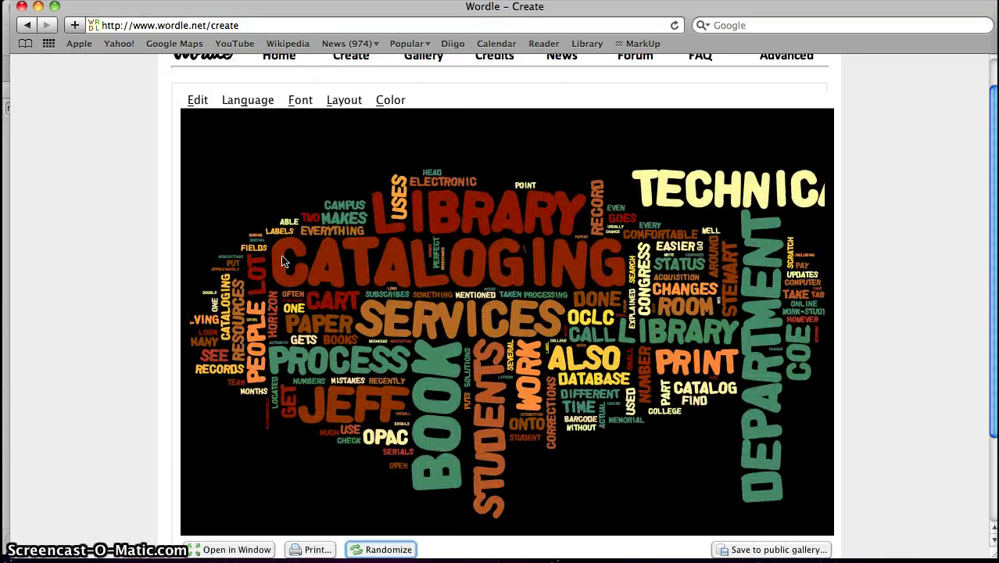
click(379, 551)
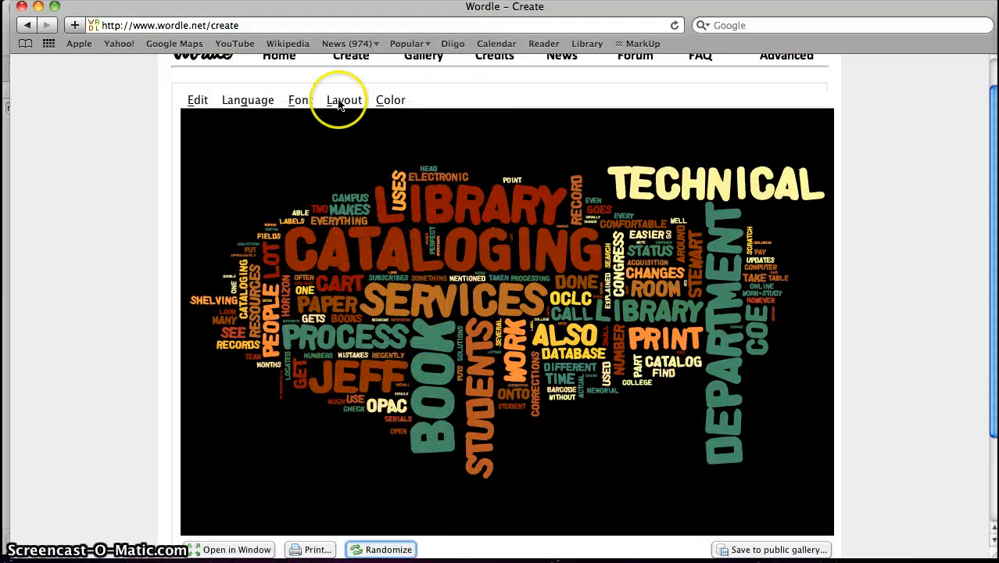
Step: Switch to a condensed lowercase font and set a new maximum word count via Layout
click(300, 101)
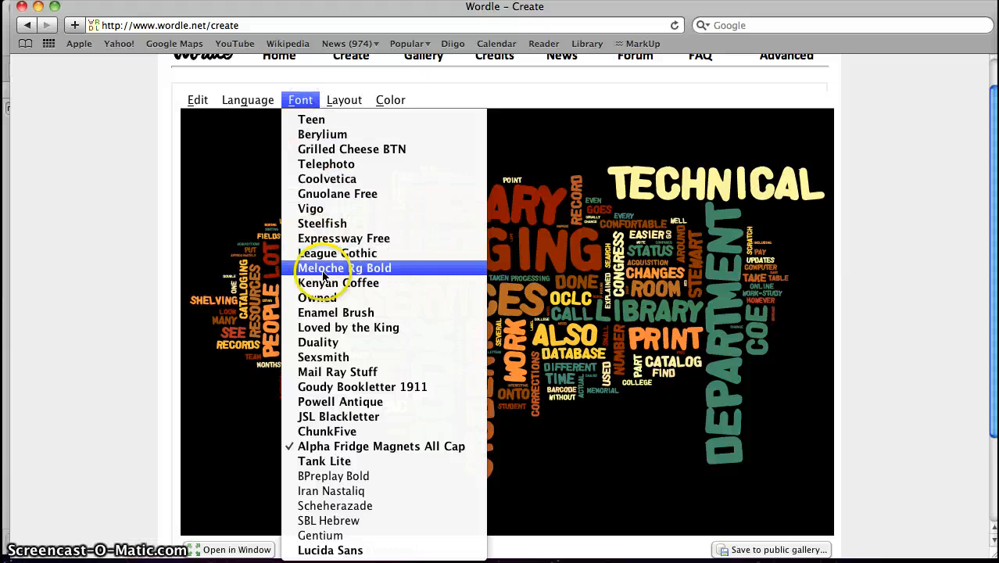
click(341, 268)
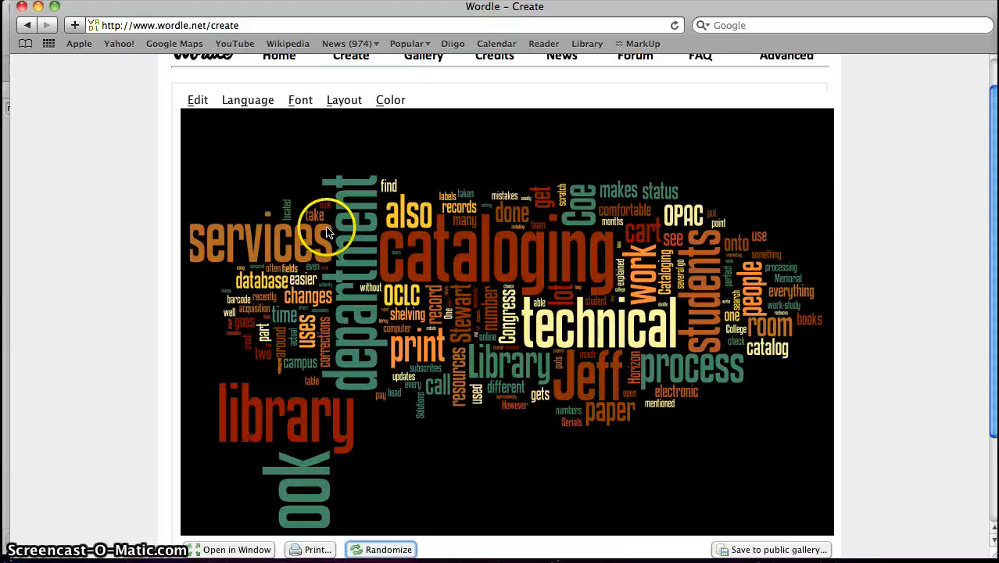
click(344, 100)
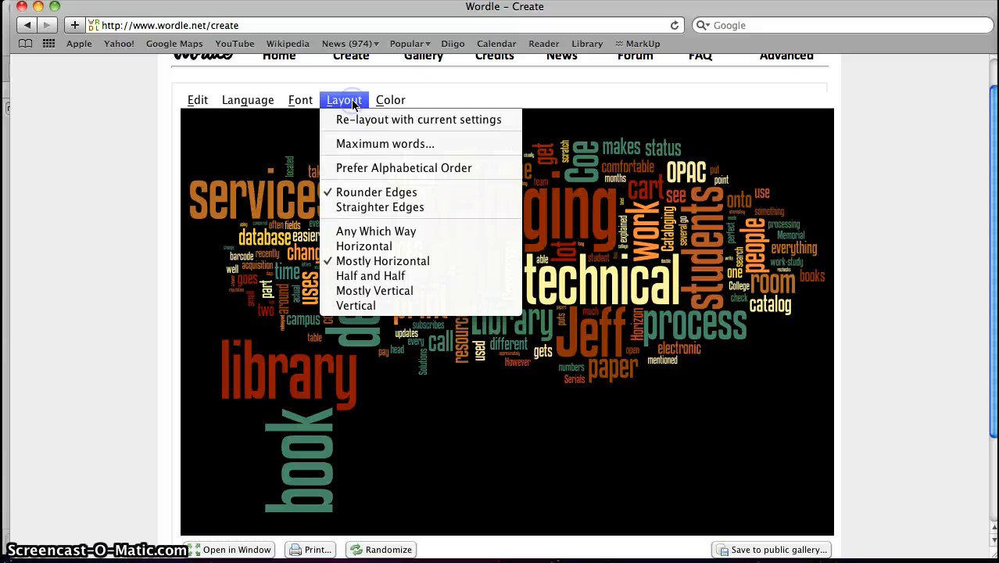
click(384, 144)
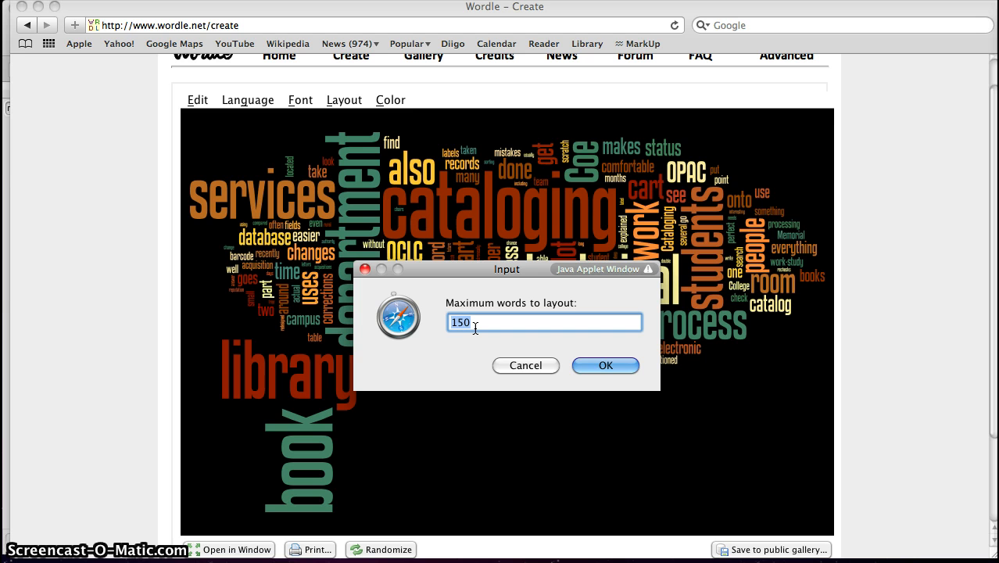
text(2)
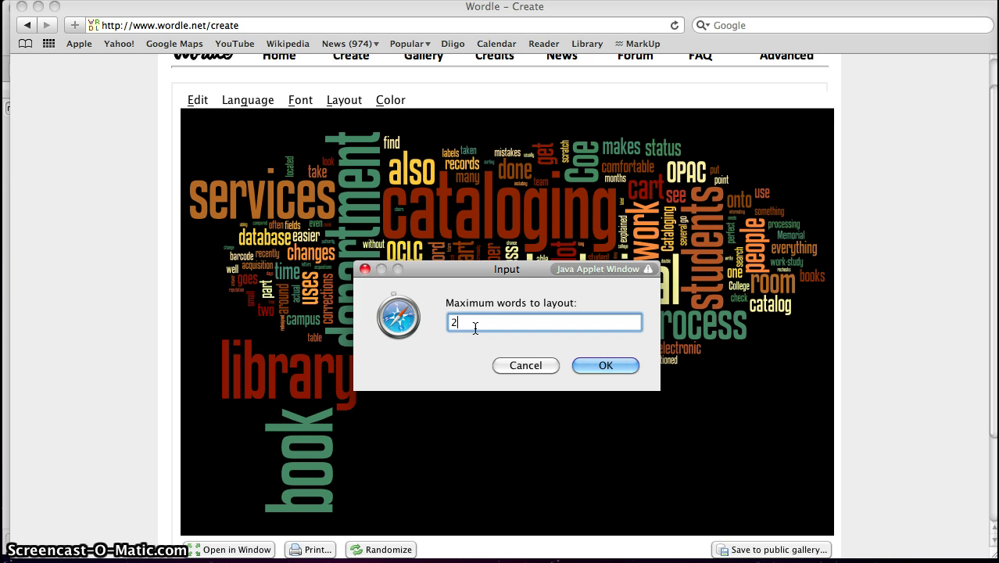
click(605, 366)
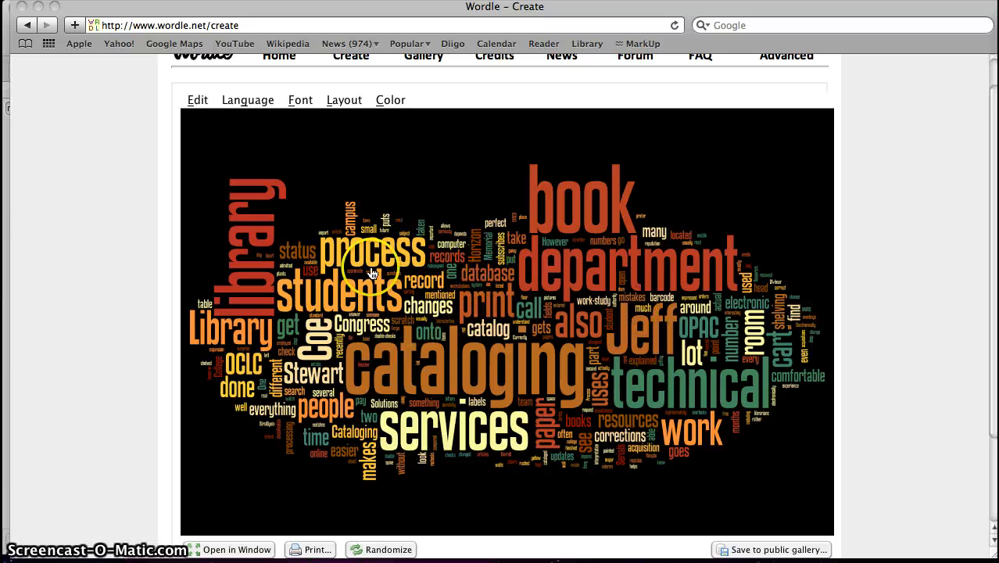
mouse_move(459, 332)
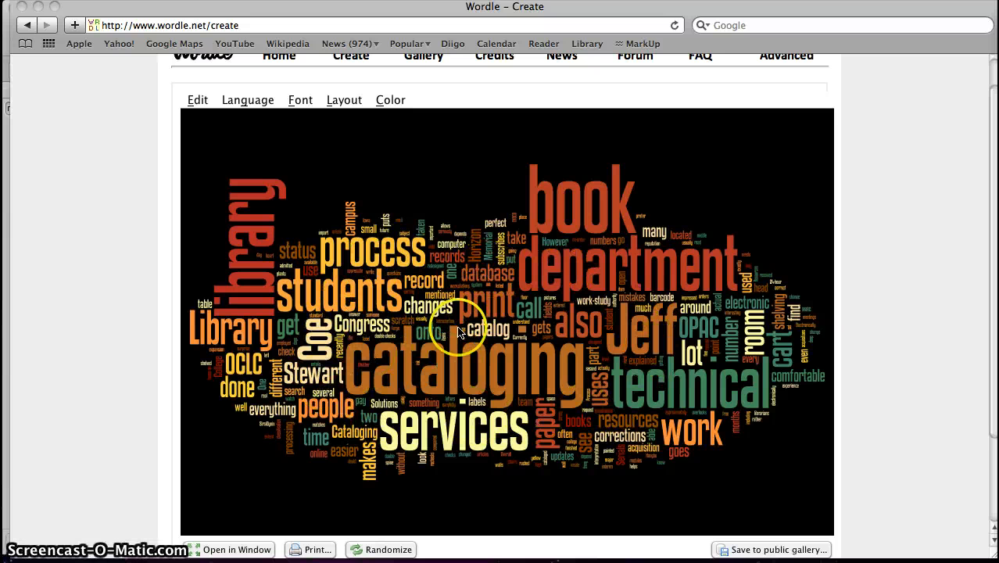
mouse_move(341, 363)
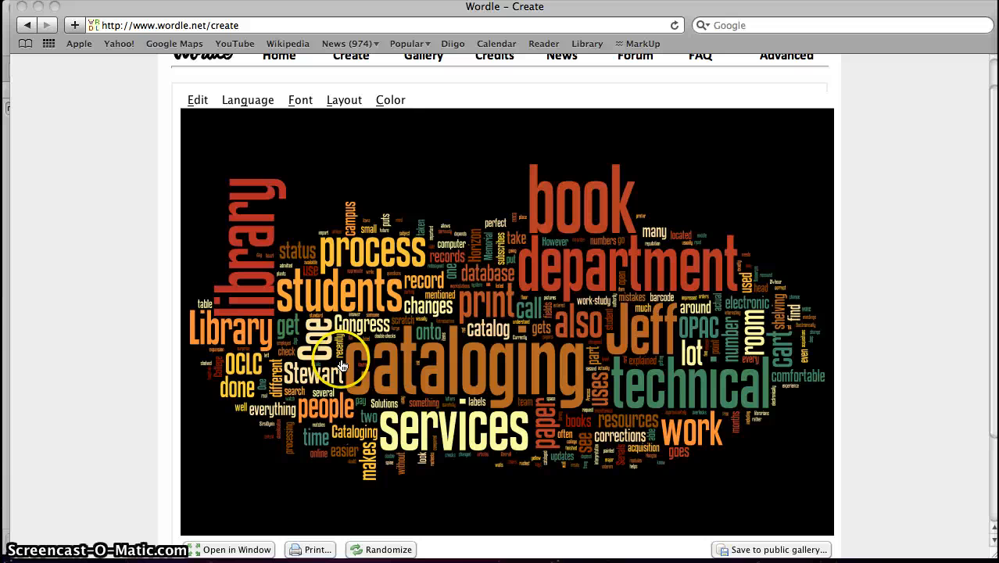
click(344, 100)
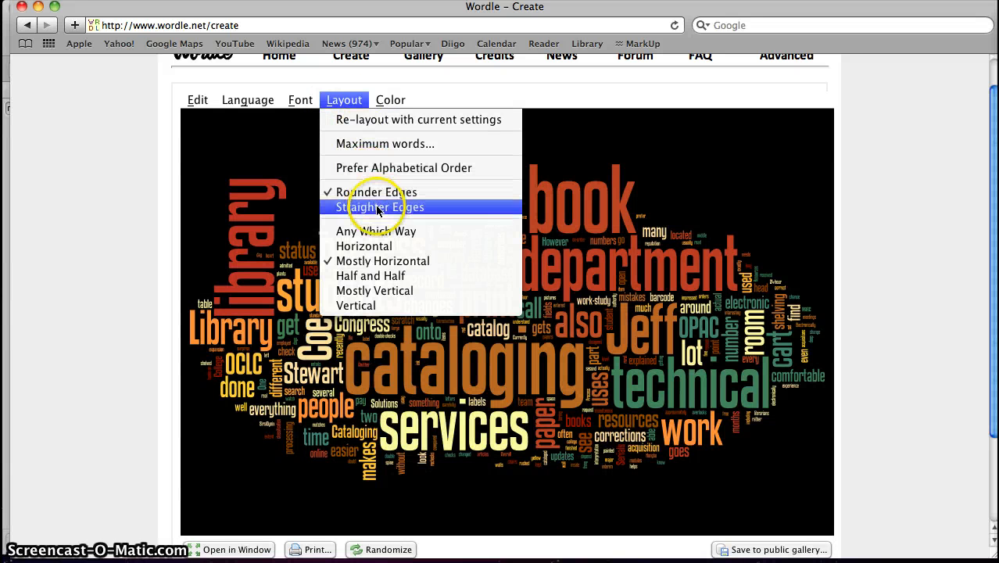
Step: Apply Straighter Edges, try Any Which Way and Horizontal, then settle on Half and Half
click(376, 207)
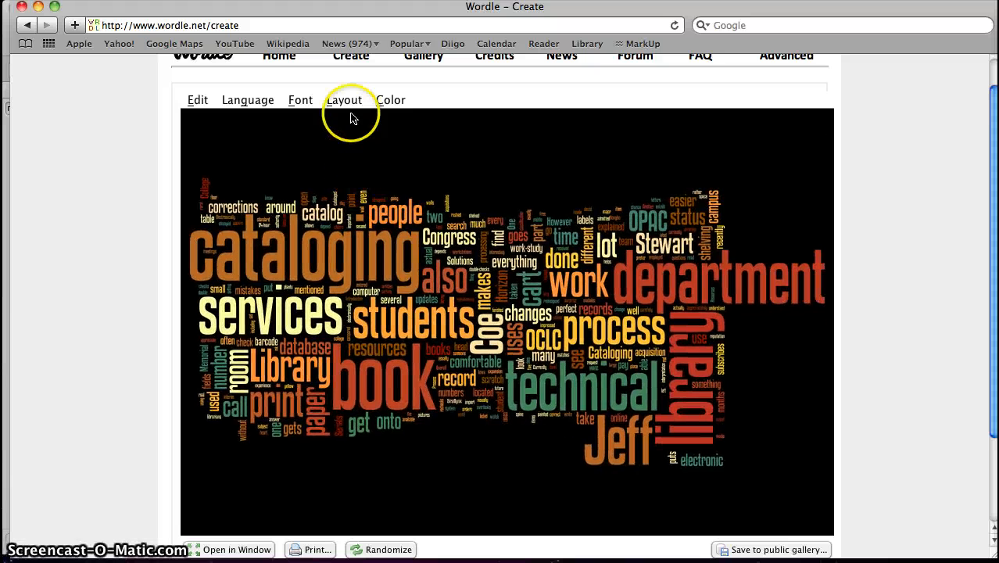
click(344, 100)
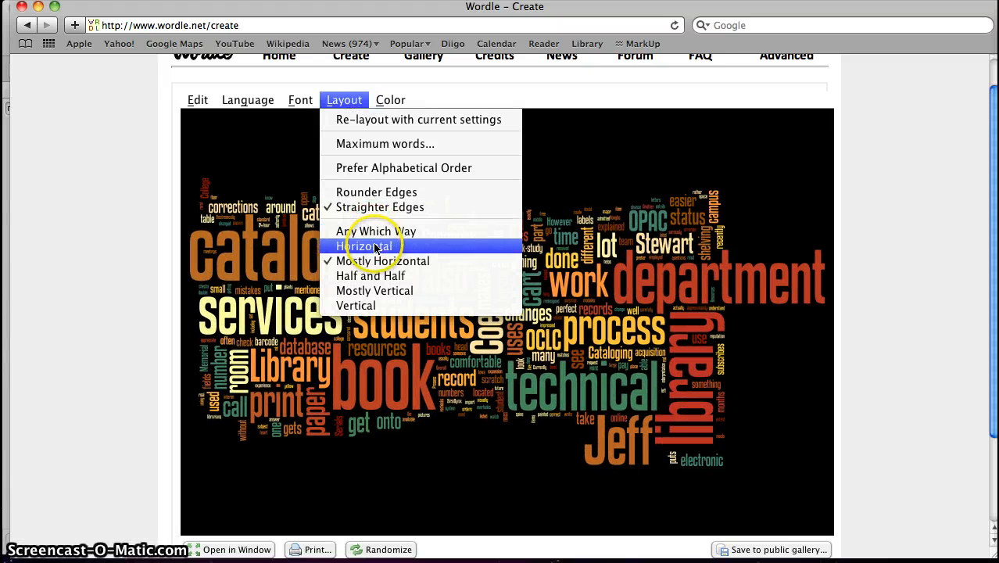
click(366, 246)
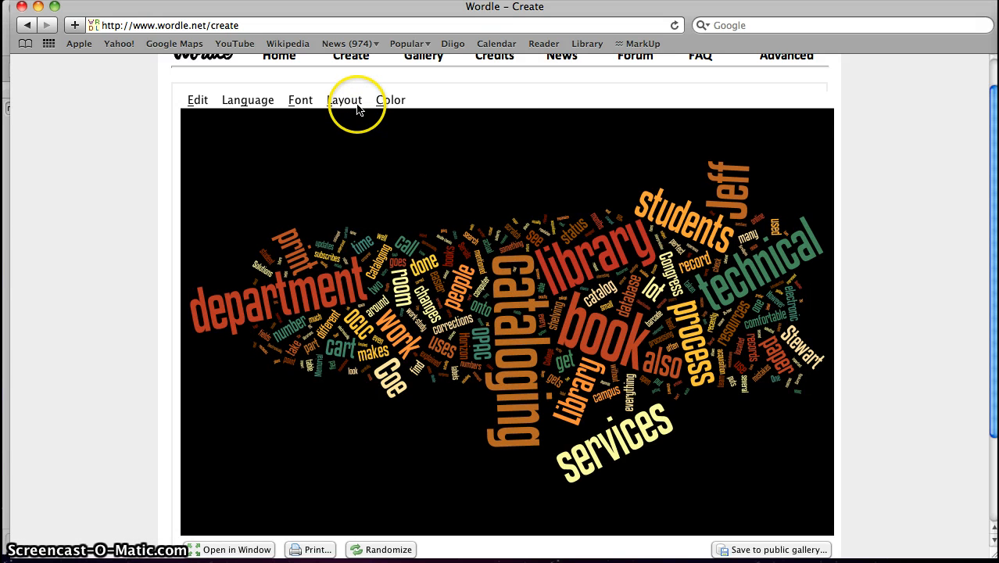
click(344, 100)
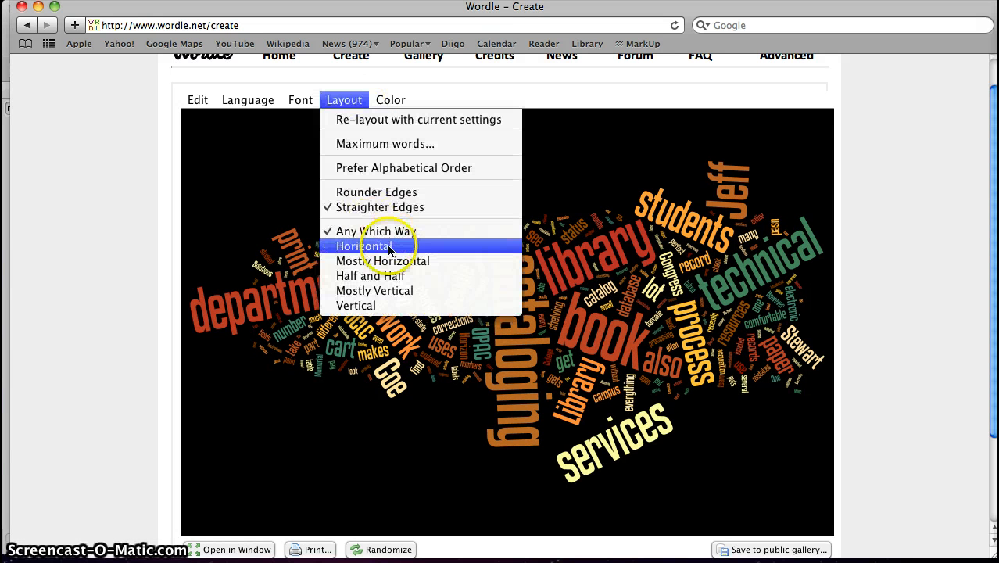
click(363, 246)
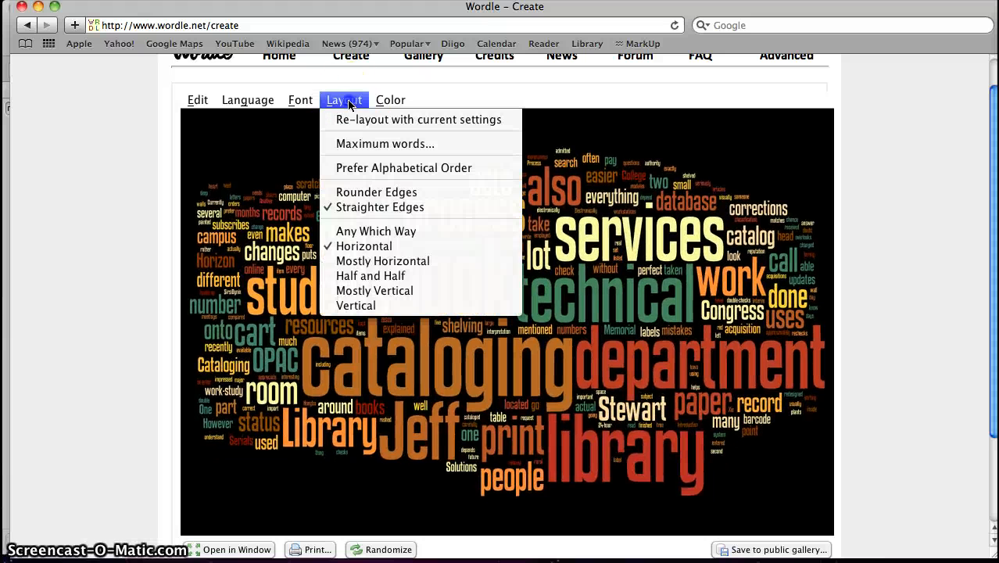
mouse_move(372, 259)
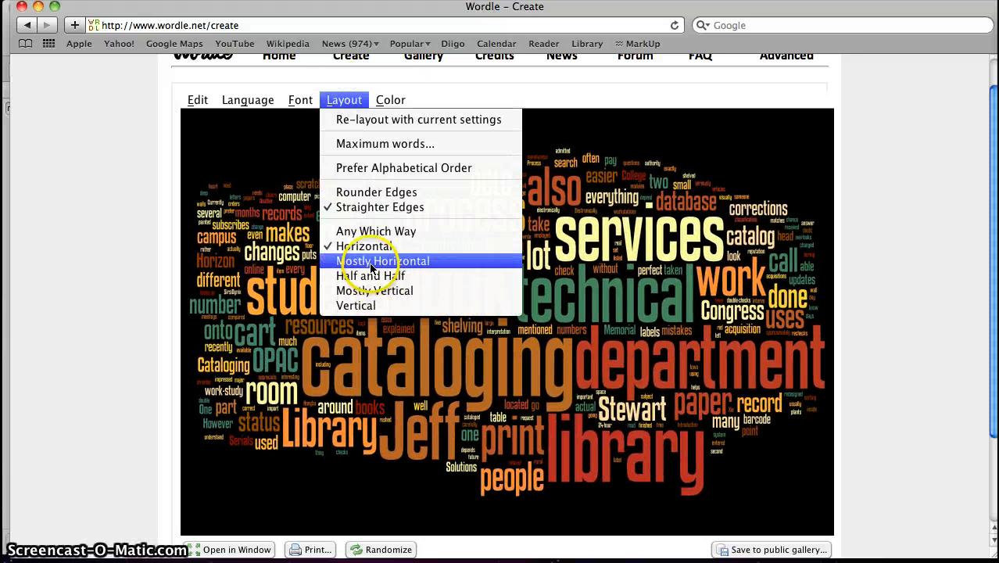
click(372, 260)
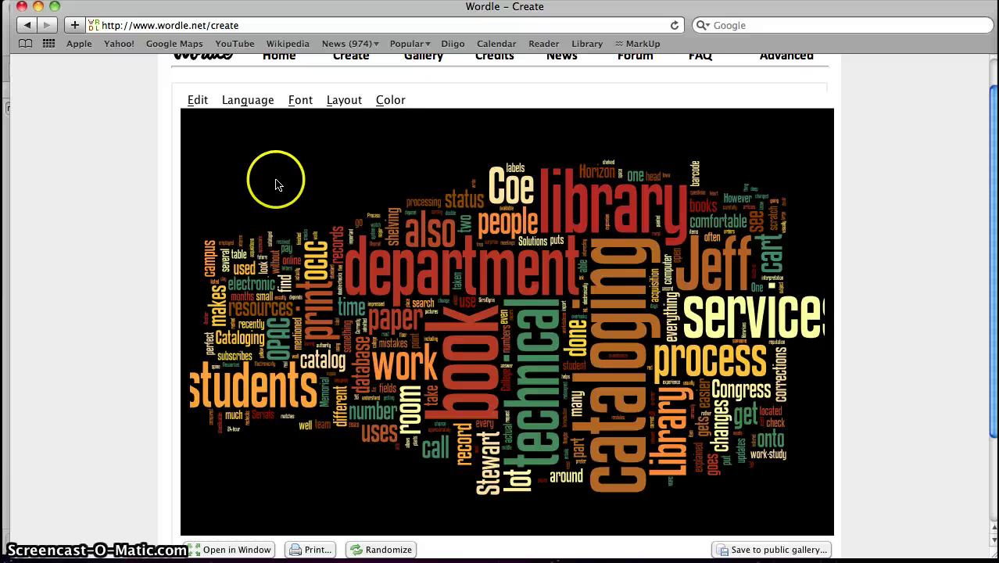
click(344, 100)
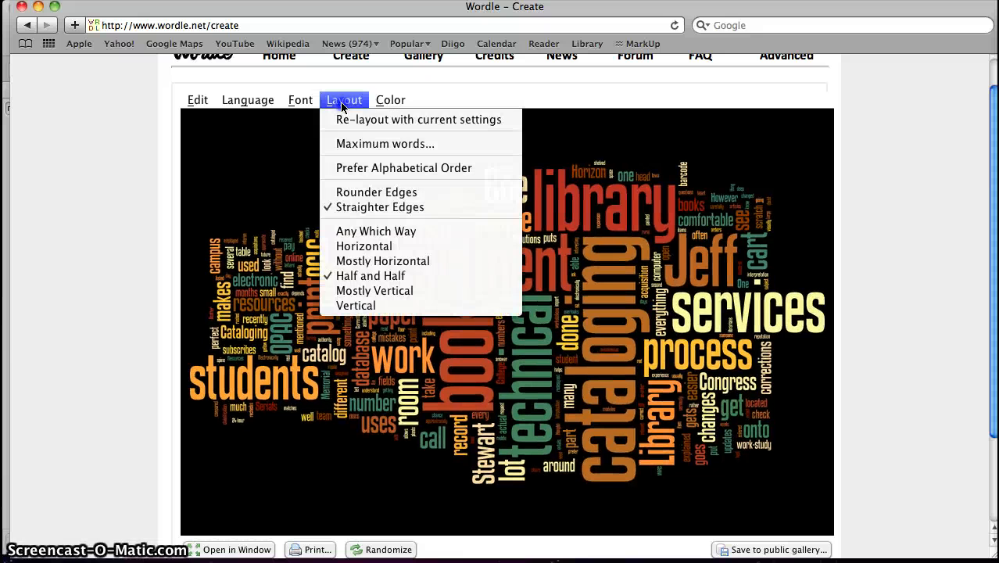
click(389, 100)
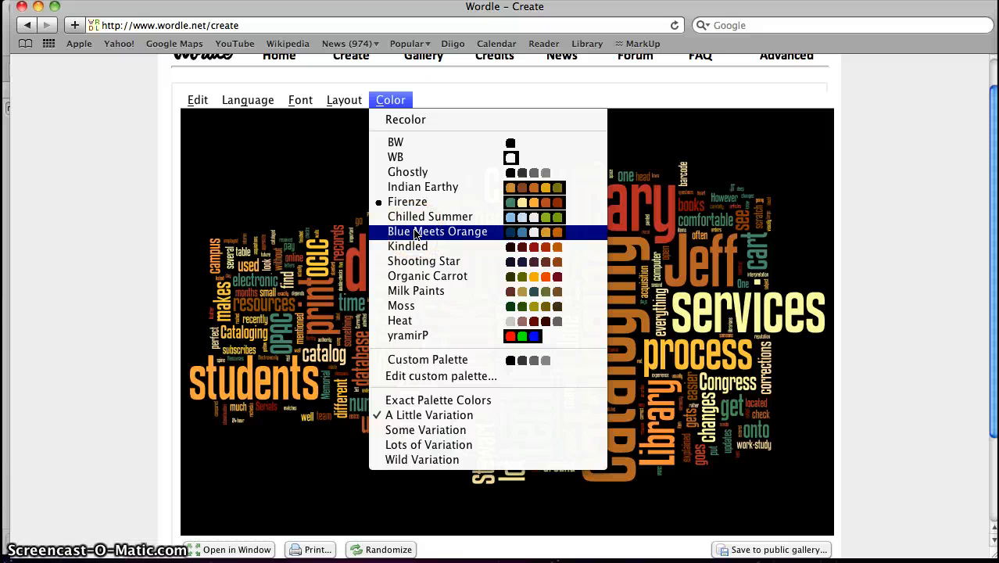
mouse_move(419, 247)
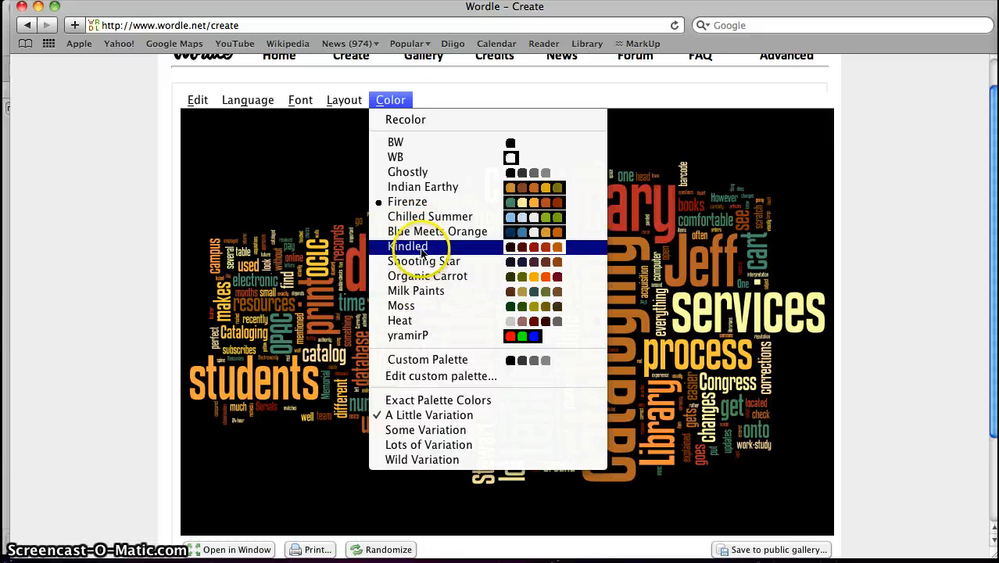
mouse_move(416, 291)
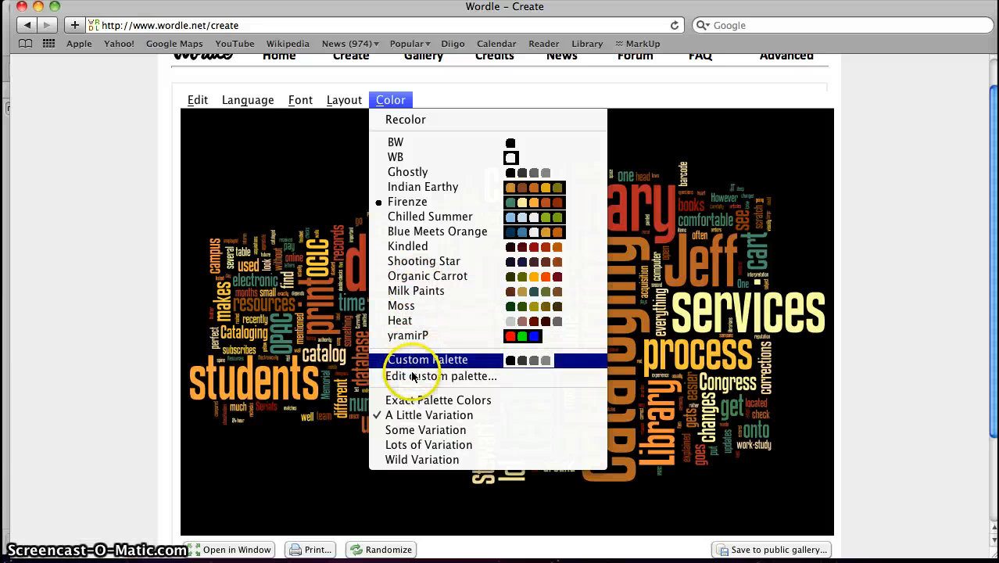
mouse_move(416, 375)
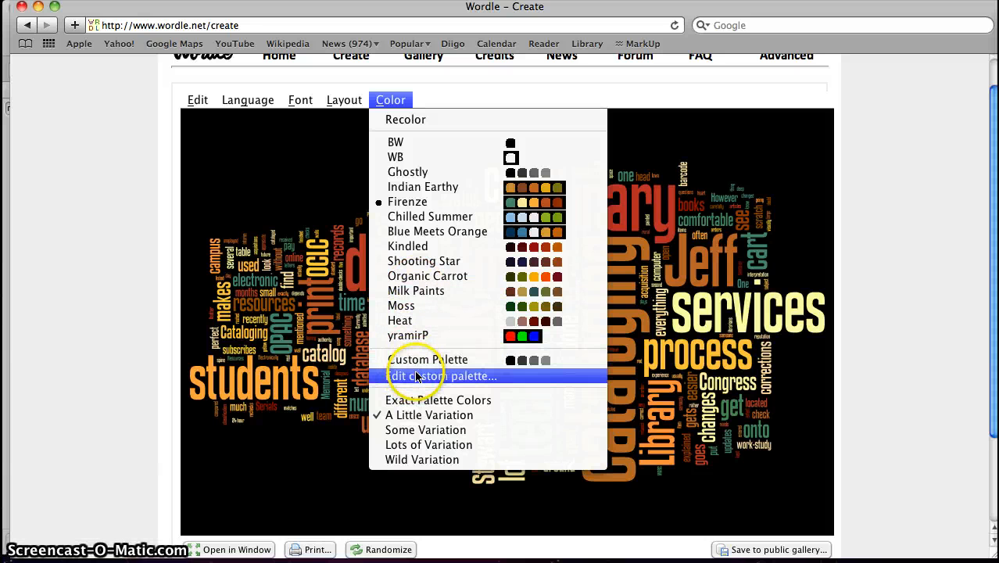
Step: Choose Edit custom palette from the Color menu to bring up the palette editor
click(435, 376)
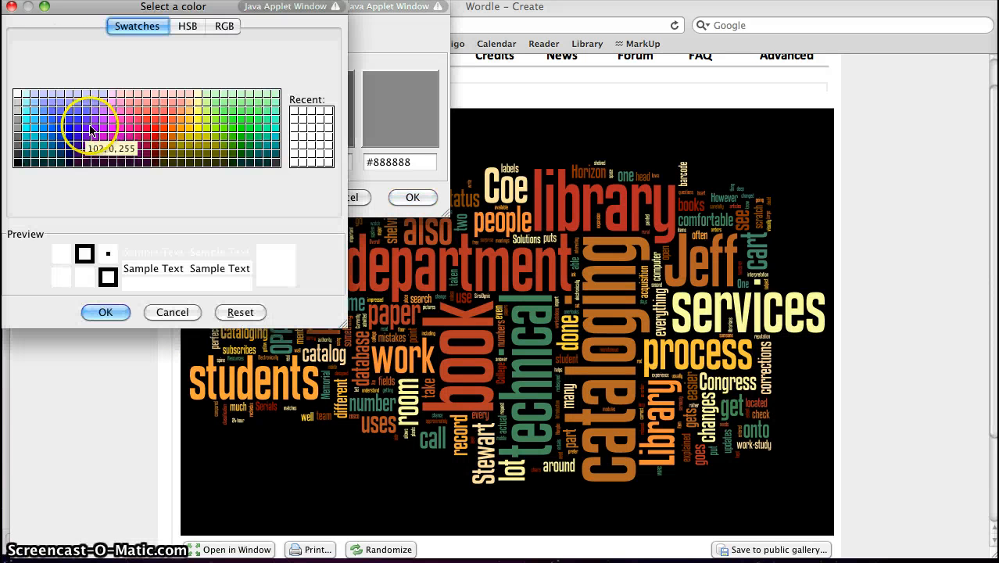
Step: Set a purple #cc00ff background with blue, green, pink and light cyan word swatches and apply it
click(106, 313)
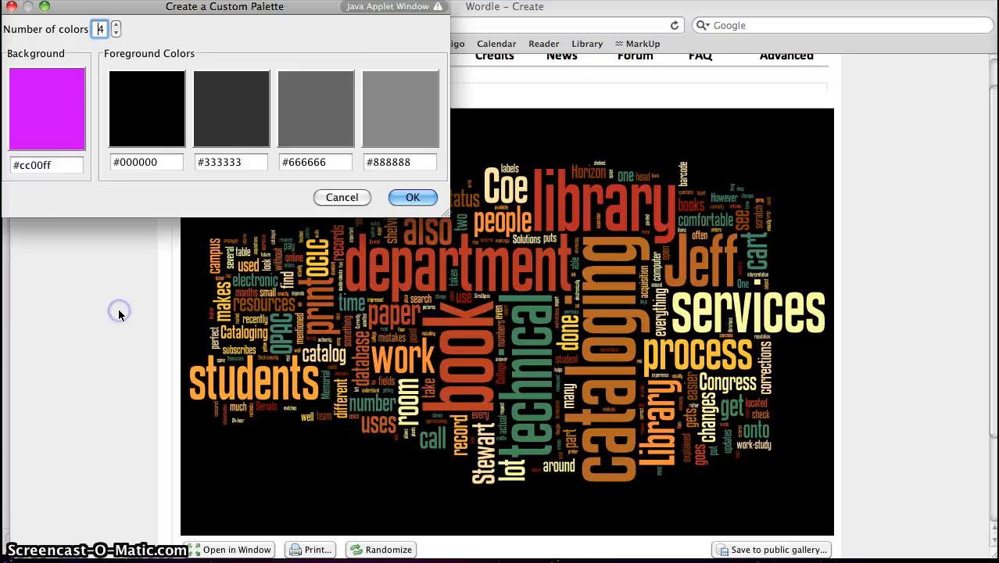
click(405, 107)
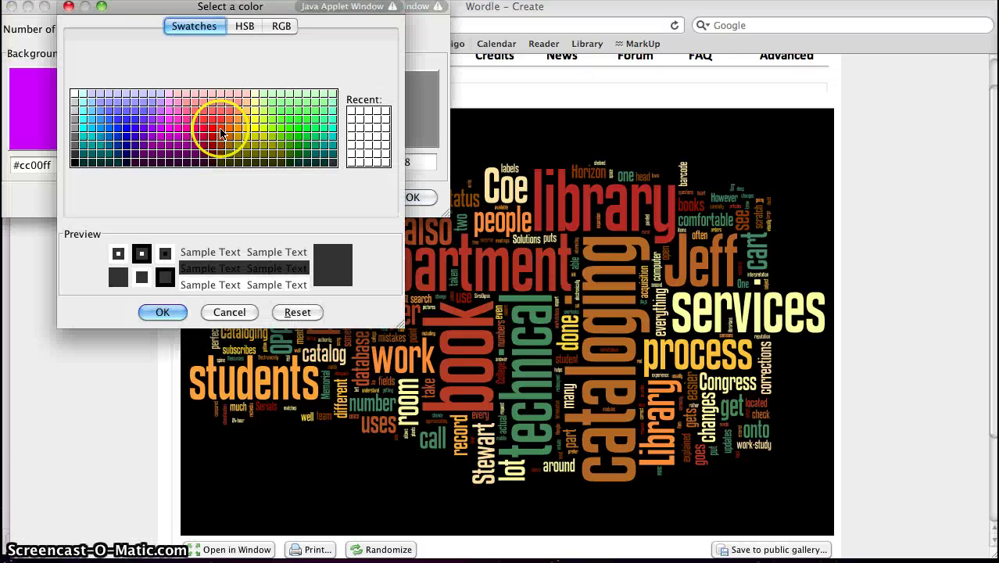
click(162, 312)
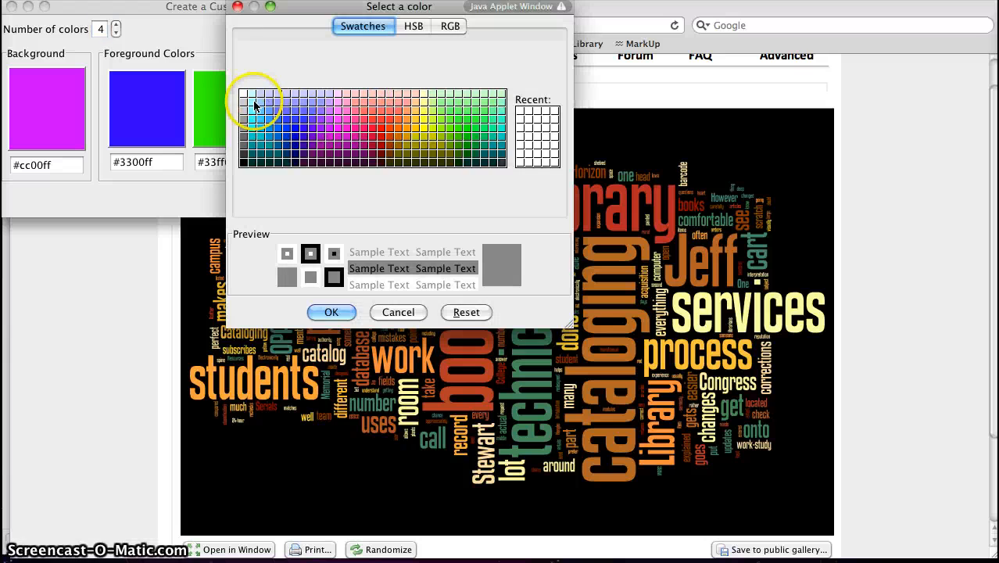
click(331, 312)
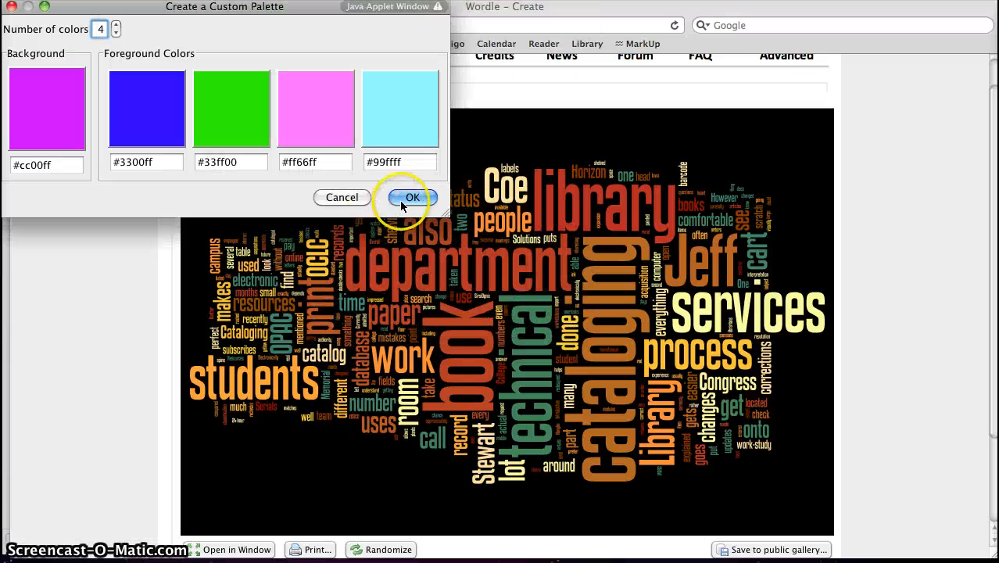
click(413, 197)
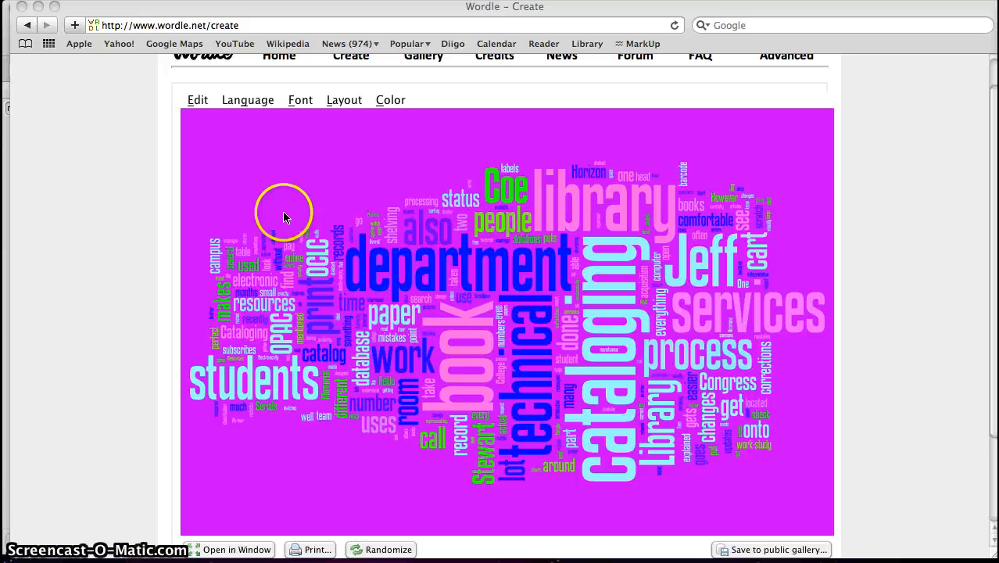
mouse_move(169, 232)
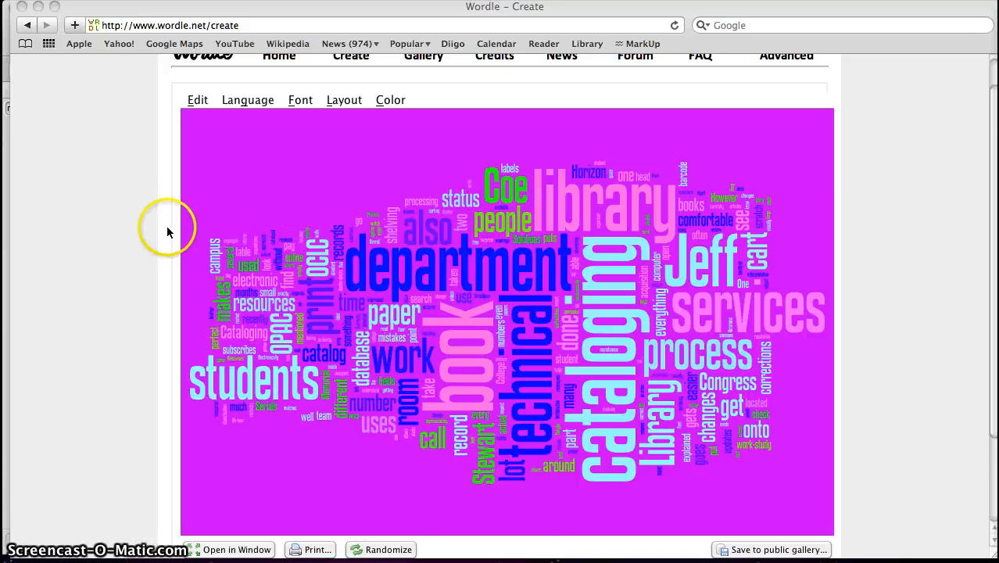
Step: Scroll down to bring the whole purple word cloud into view for the screenshot
scroll(down, 3)
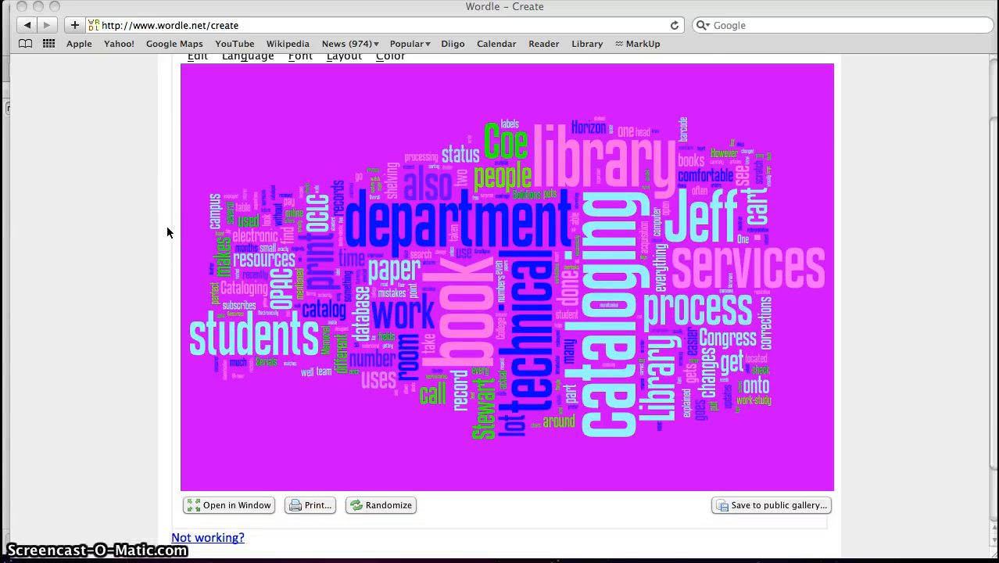
scroll(down, 3)
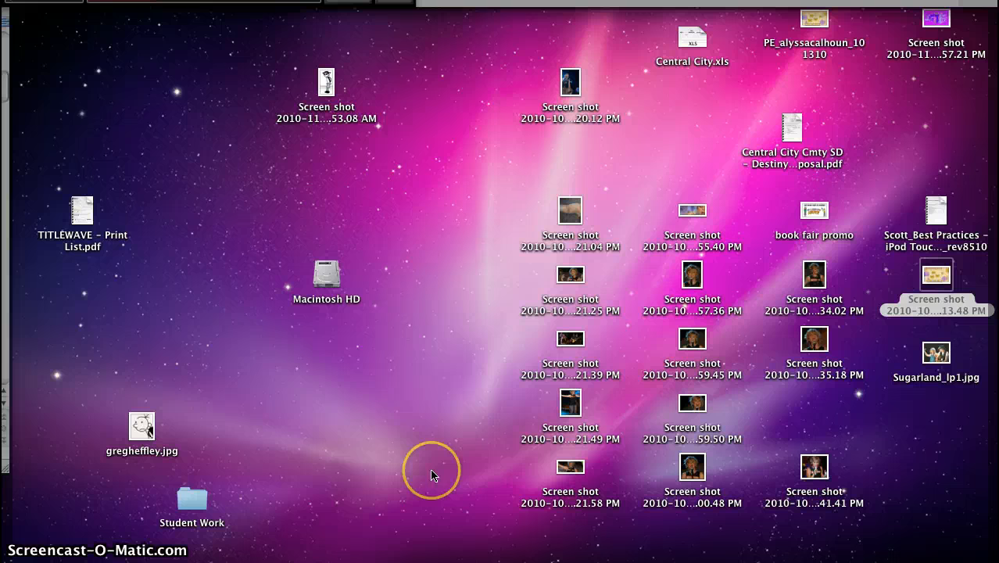
mouse_move(938, 30)
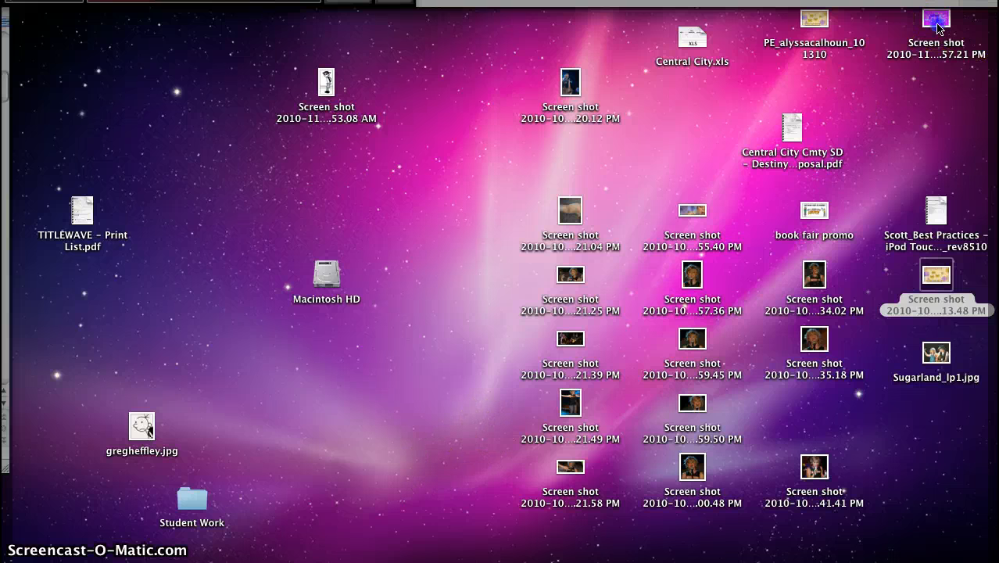